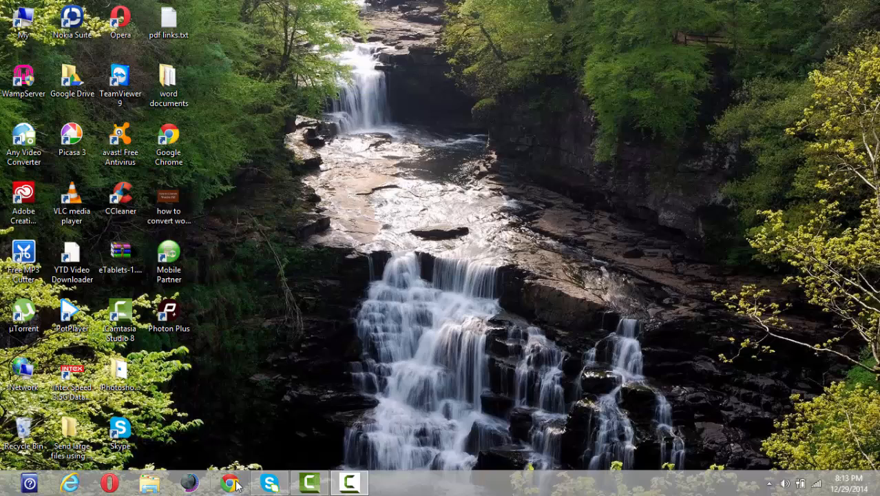
# Launch Google Chrome from the taskbar so a New Tab page appears.
pyautogui.click(228, 482)
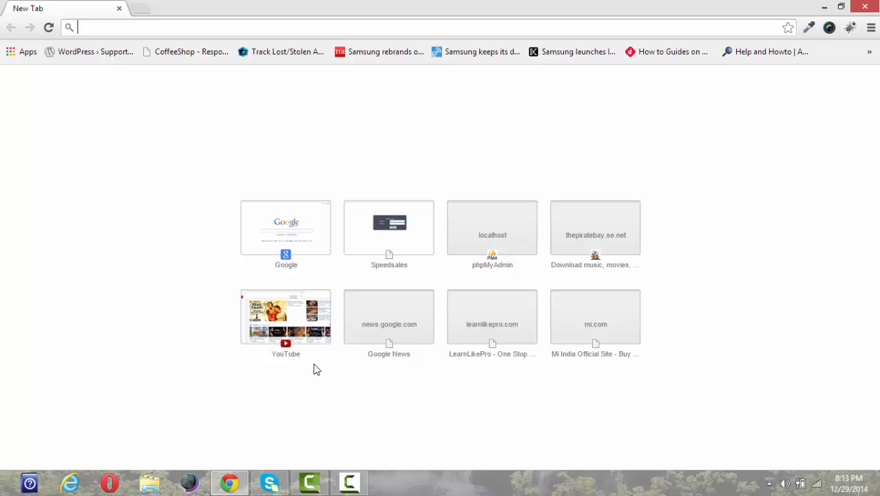
pyautogui.moveTo(652, 201)
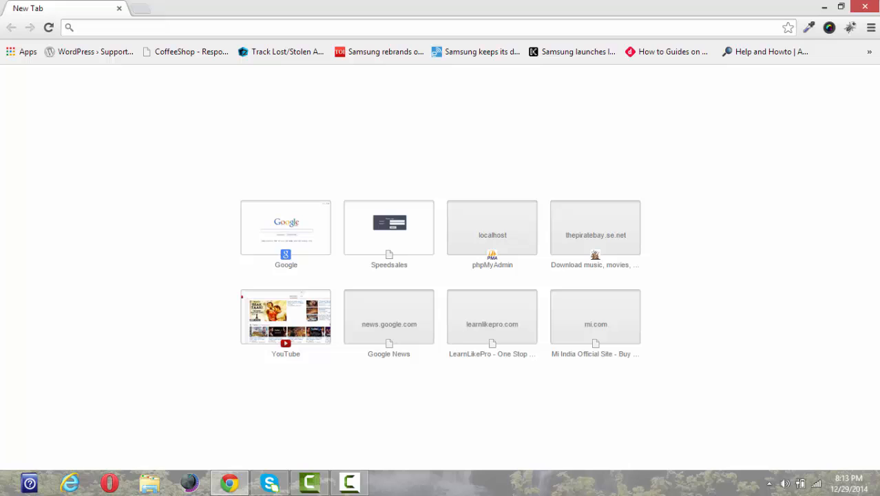
pyautogui.moveTo(870, 27)
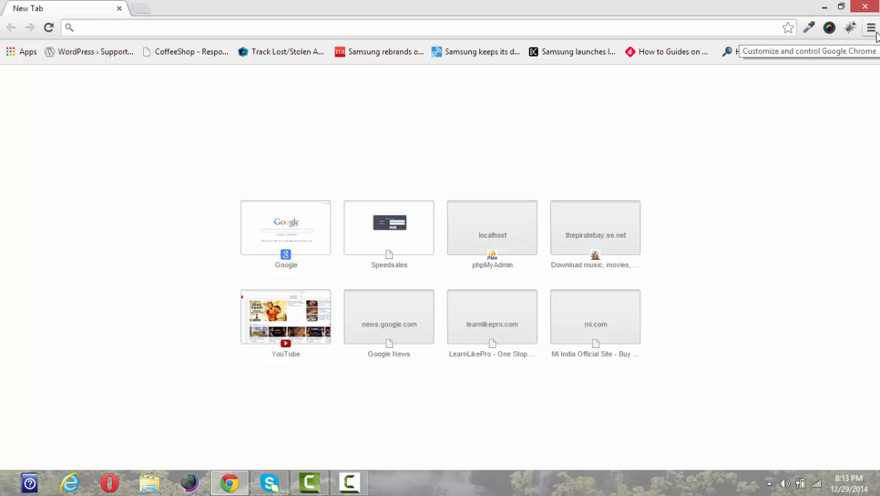
# Reach the Extensions page via More tools, then again through Settings' sidebar.
pyautogui.click(871, 28)
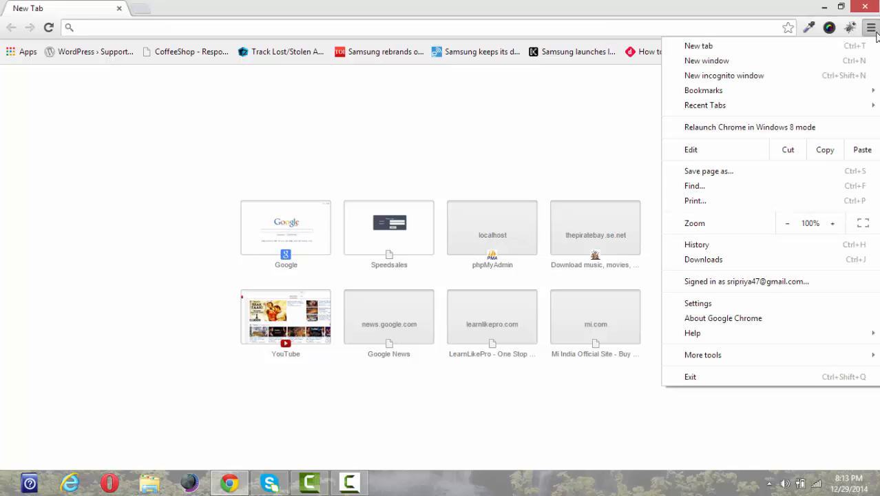
pyautogui.moveTo(703, 355)
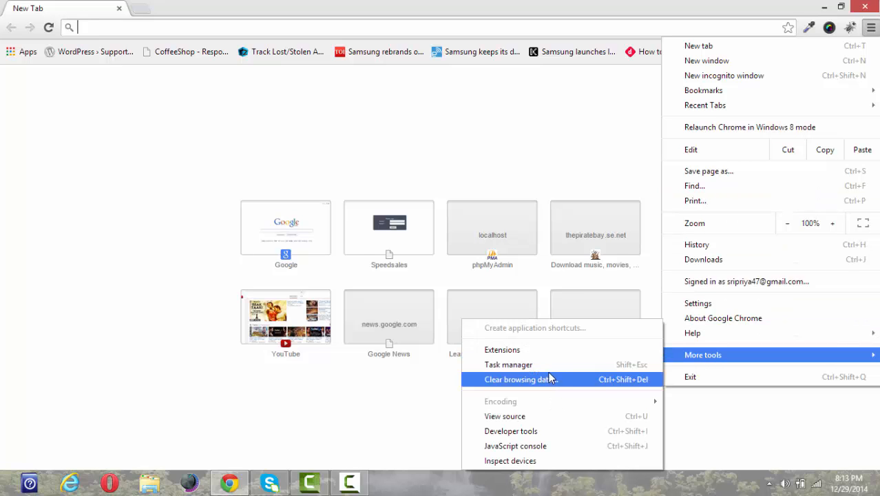
pyautogui.click(502, 349)
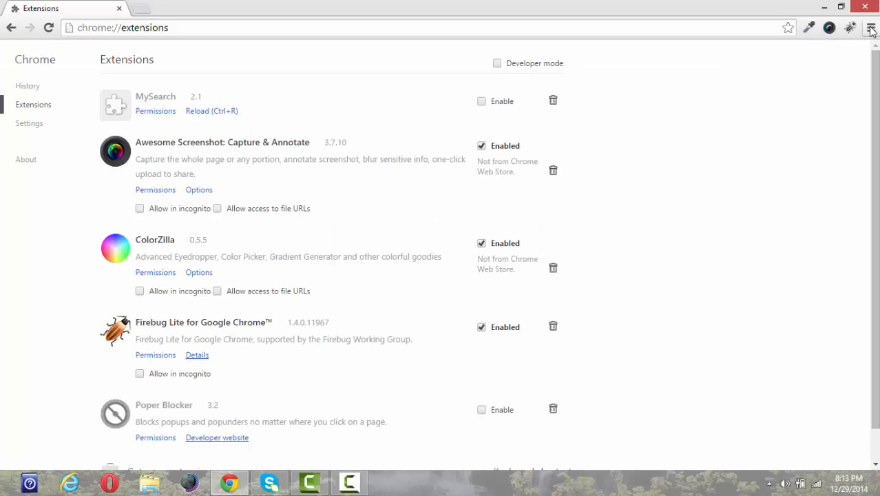
pyautogui.click(870, 28)
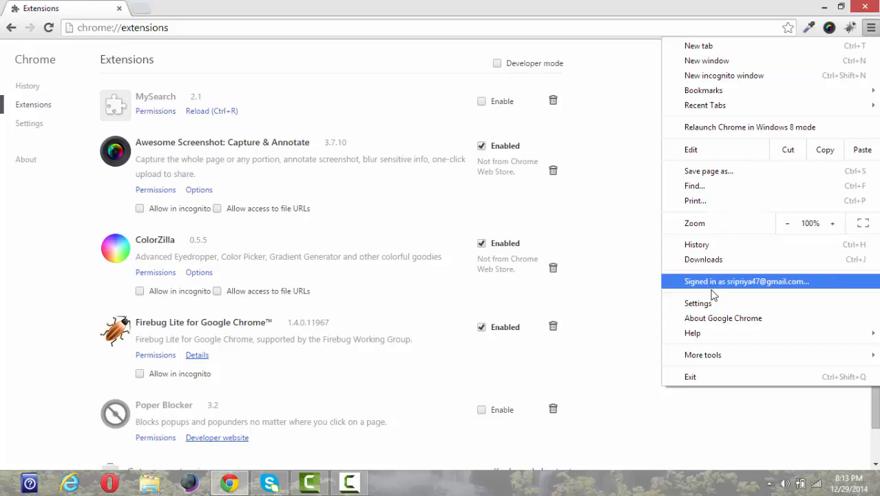
pyautogui.click(696, 303)
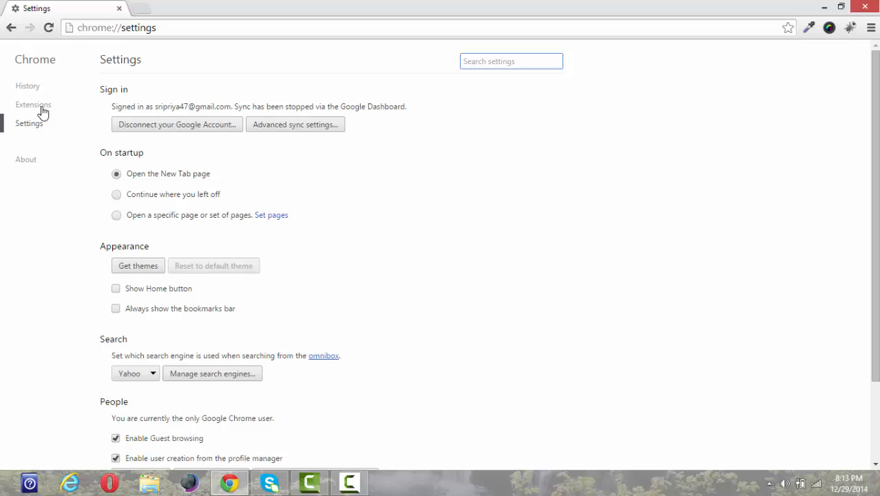
pyautogui.click(33, 105)
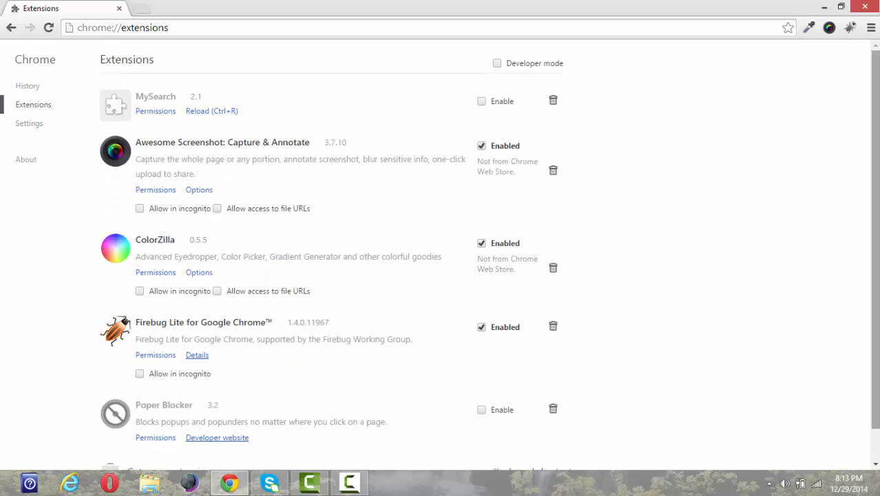
# Go to the Chrome Web Store and search it for 'adblock plus'.
pyautogui.scroll(-3)
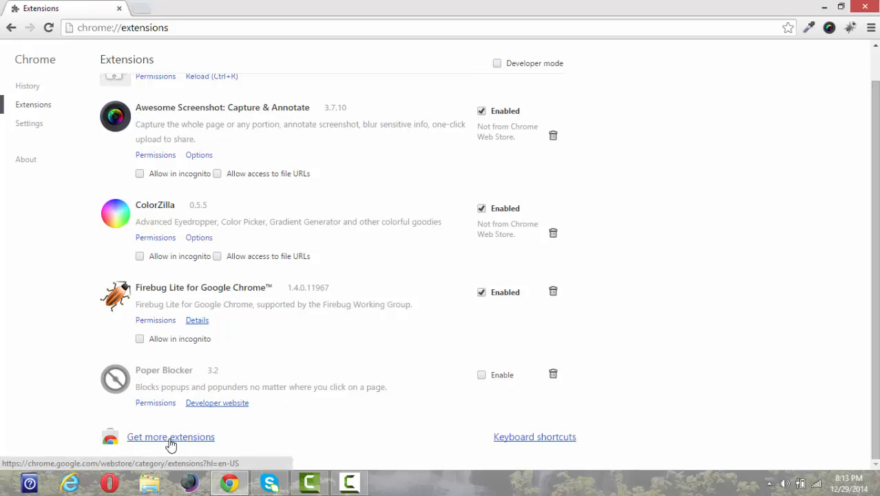
pyautogui.click(170, 436)
pyautogui.write('ADBLOCK PLUS')
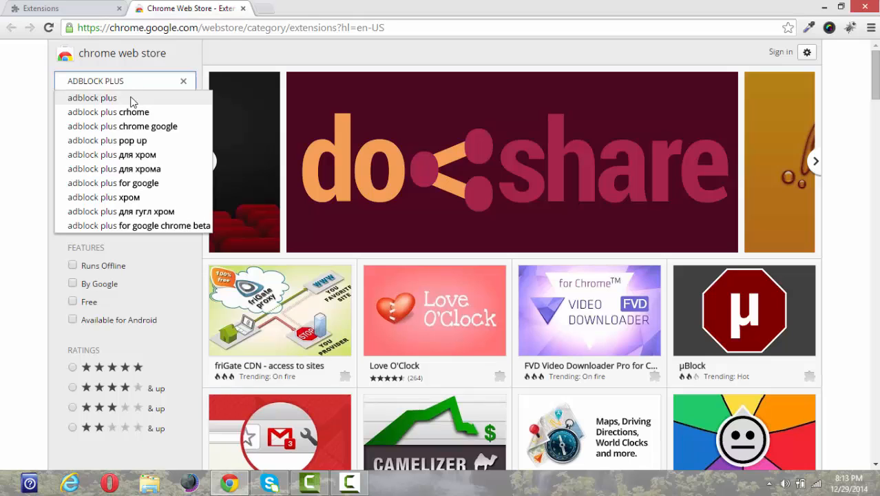
pyautogui.click(91, 96)
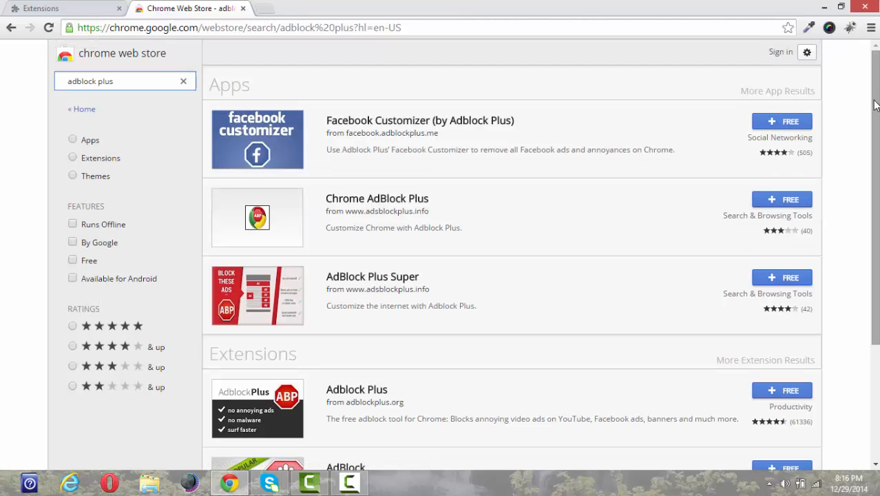
# Add Adblock Plus to Chrome with + FREE and confirm the permission request.
pyautogui.scroll(-3)
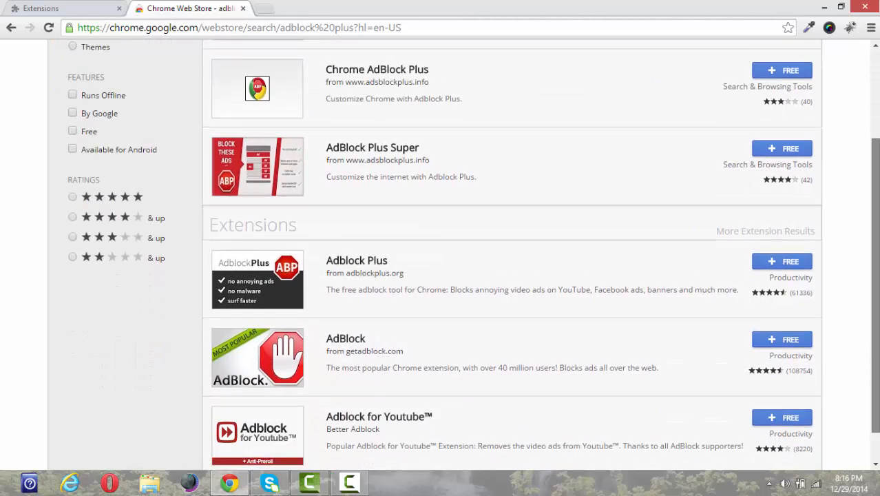
pyautogui.scroll(-3)
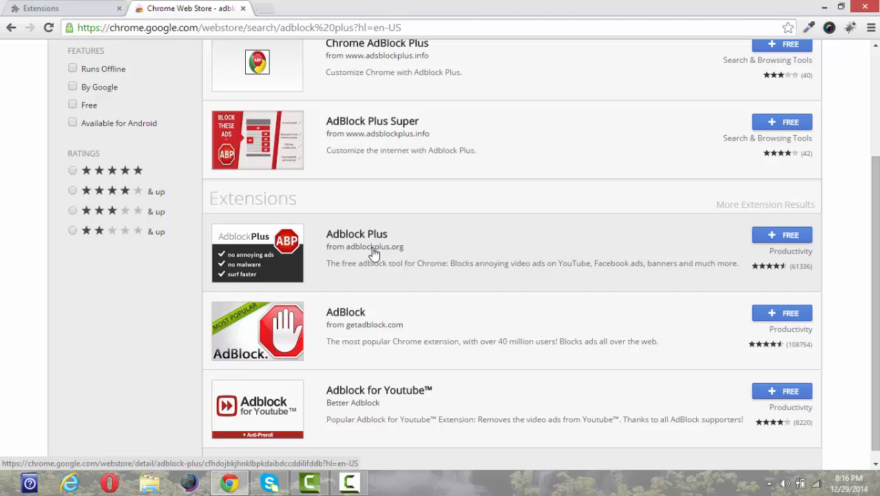
pyautogui.moveTo(782, 234)
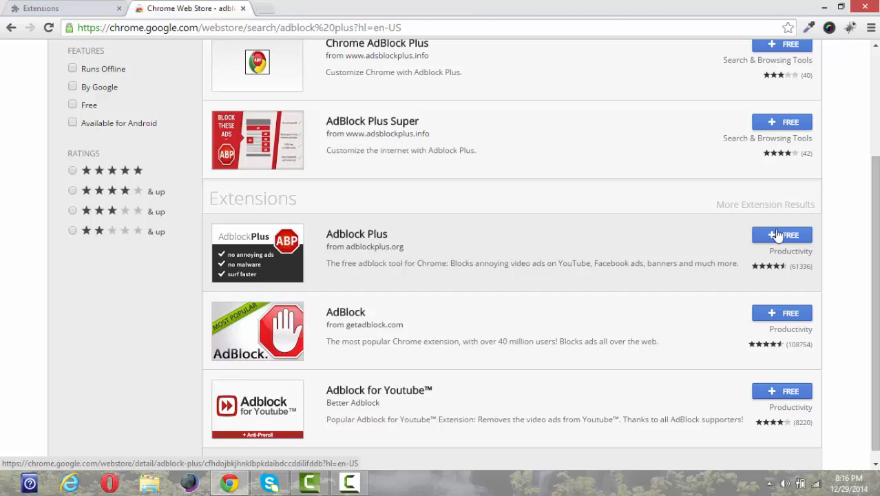
pyautogui.moveTo(809, 245)
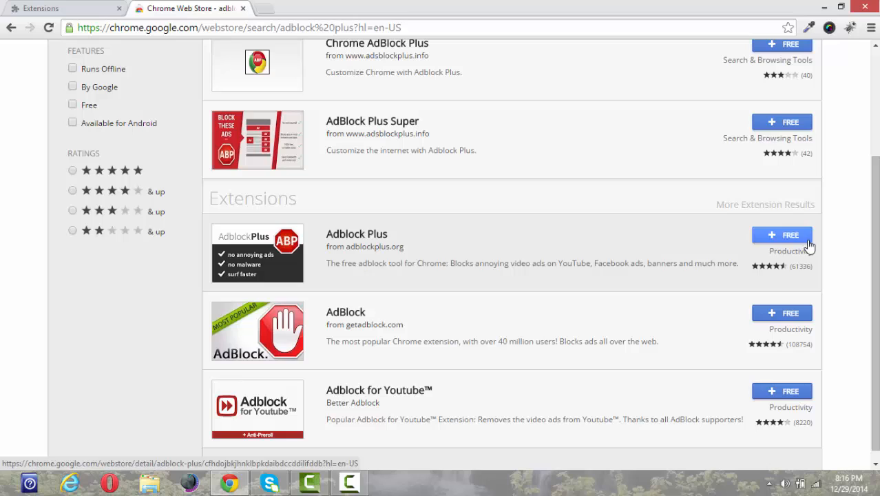
pyautogui.click(782, 234)
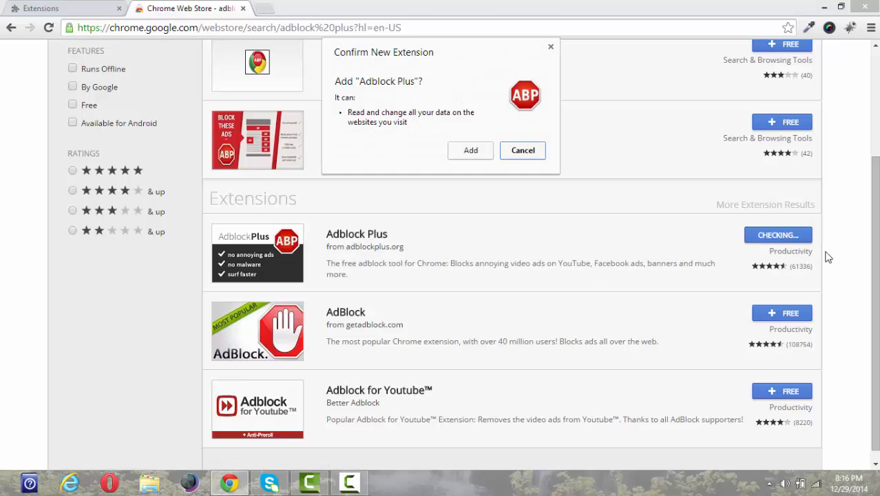
pyautogui.click(522, 150)
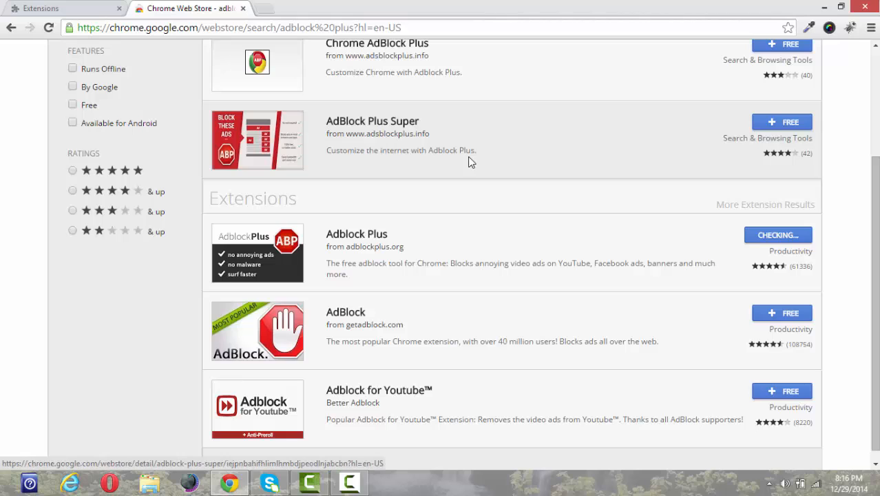
pyautogui.click(776, 234)
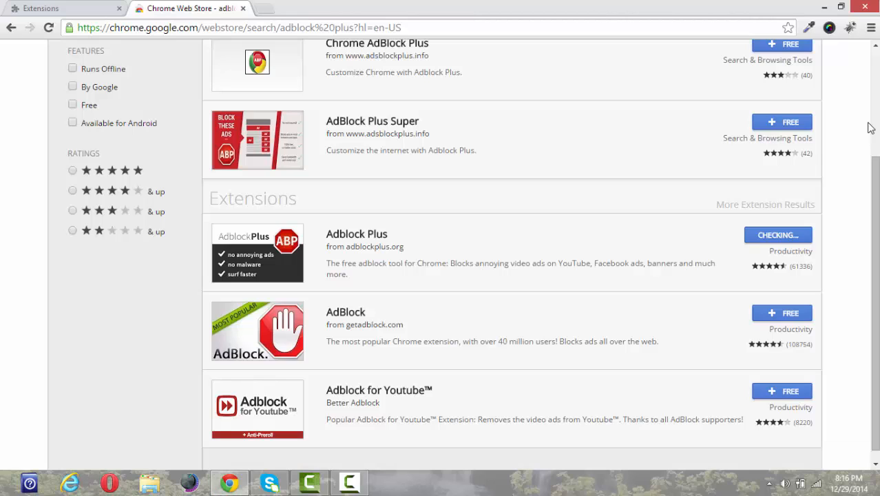
pyautogui.click(778, 234)
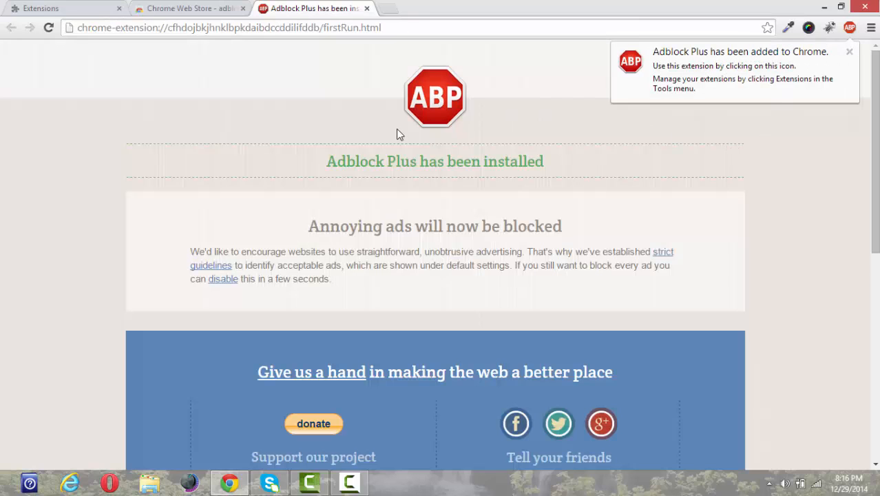
pyautogui.moveTo(338, 234)
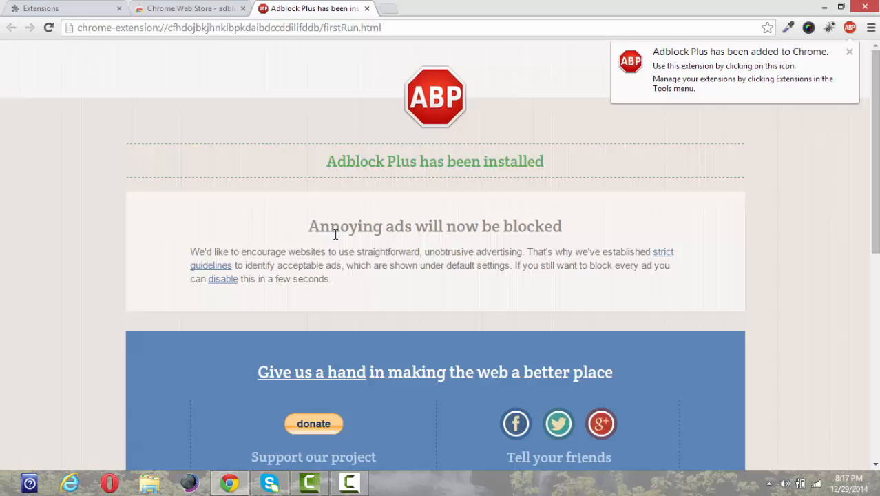
pyautogui.moveTo(497, 247)
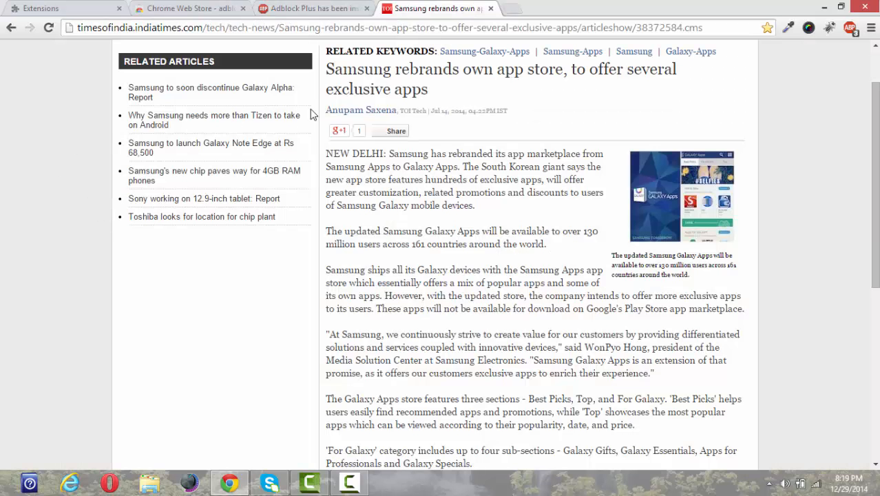
pyautogui.moveTo(811, 72)
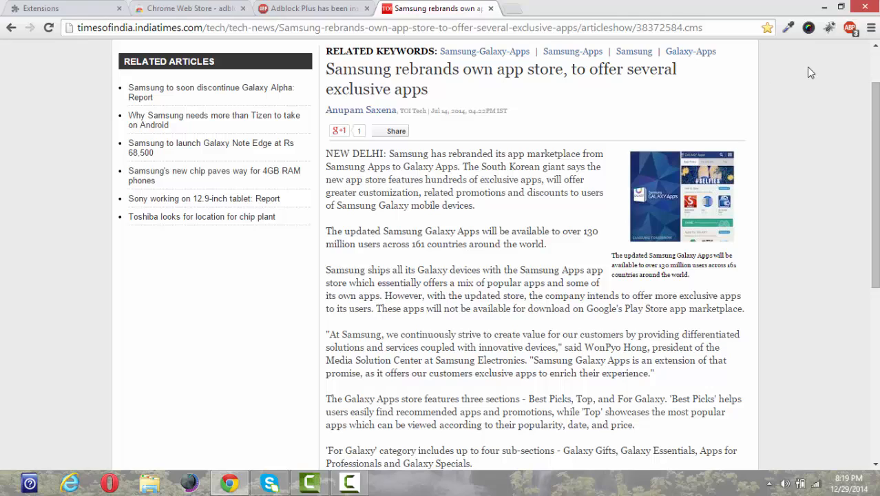
pyautogui.moveTo(859, 40)
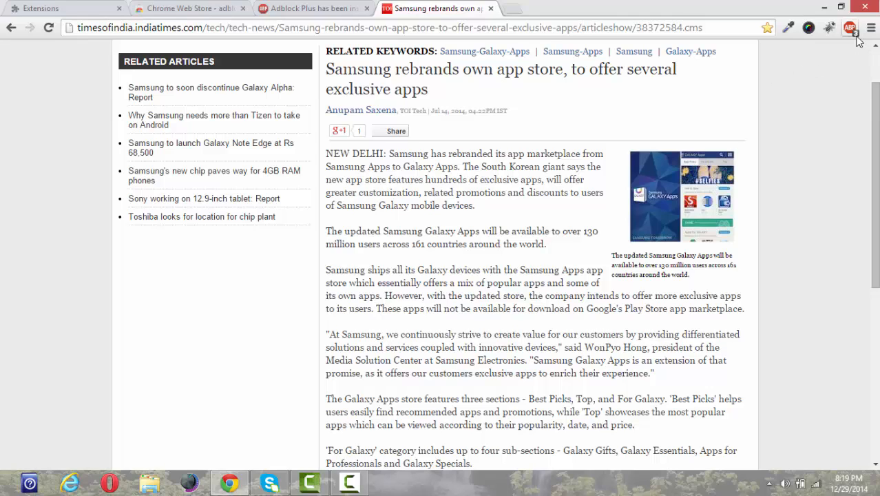